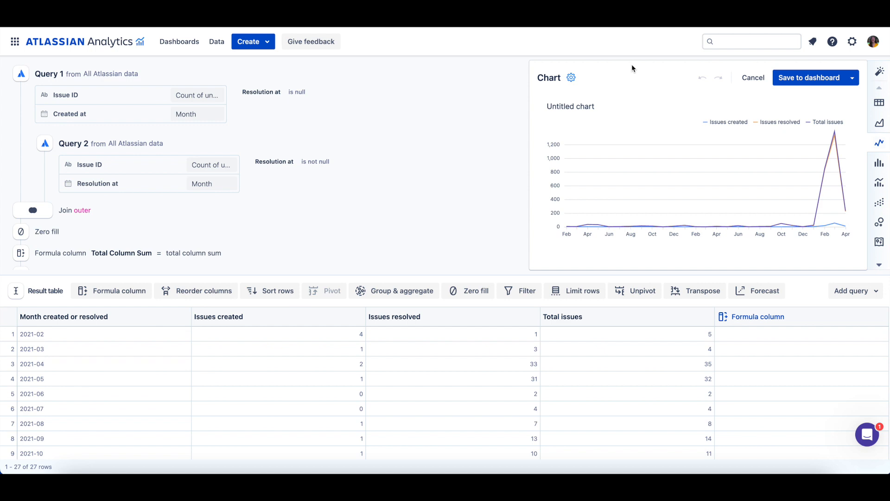
{"action": "mouse_move", "coordinate": [880, 103]}
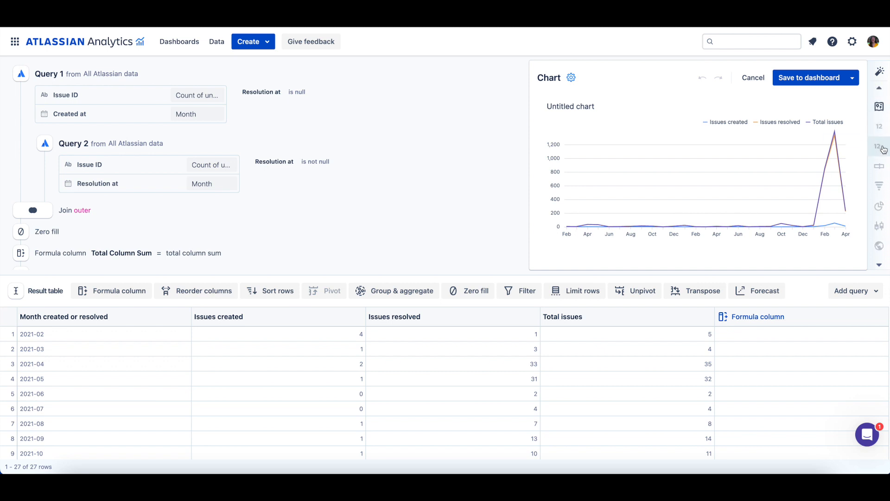
{"action": "mouse_move", "coordinate": [879, 148]}
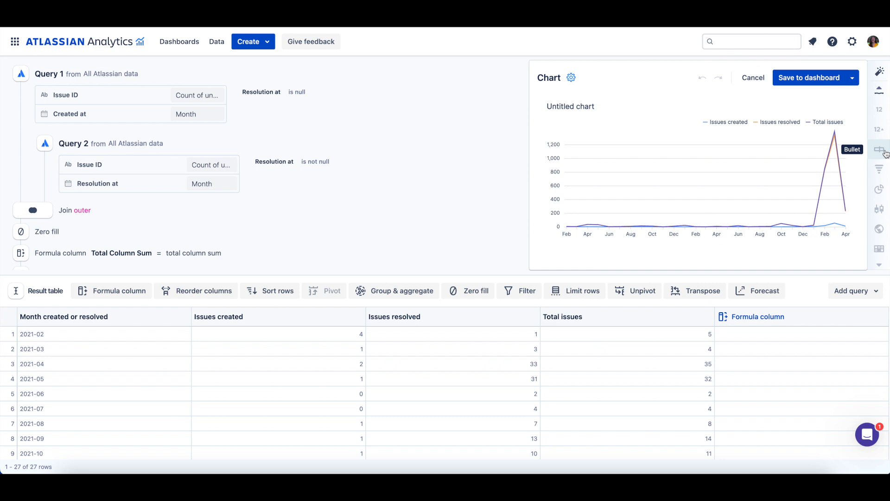
{"action": "mouse_move", "coordinate": [880, 131]}
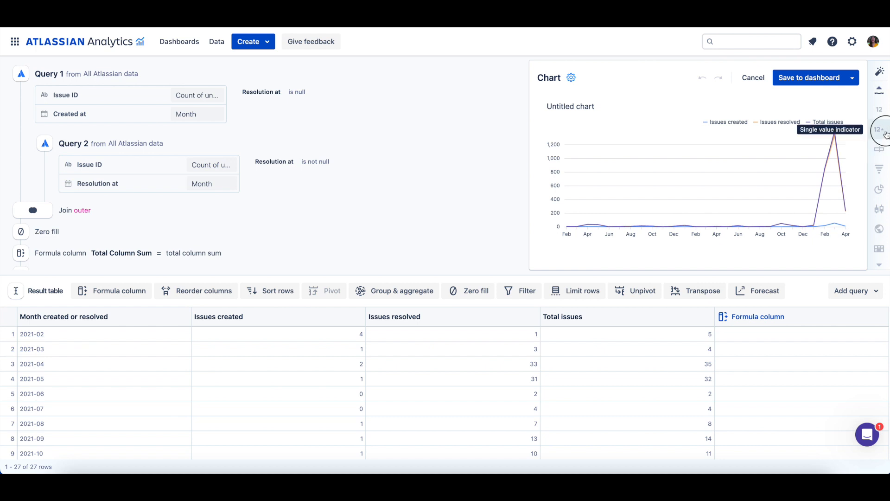
- Display the results as a line chart and bring up its chart settings
{"action": "left_click", "coordinate": [879, 130]}
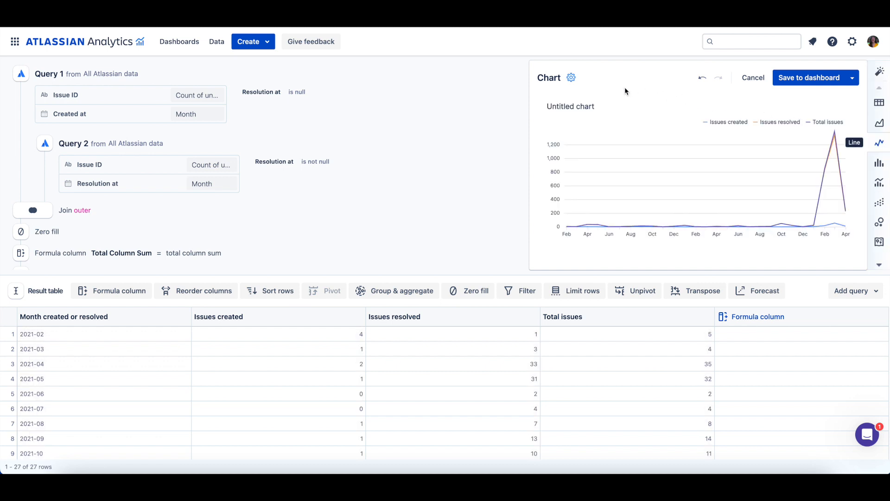
{"action": "mouse_move", "coordinate": [571, 78]}
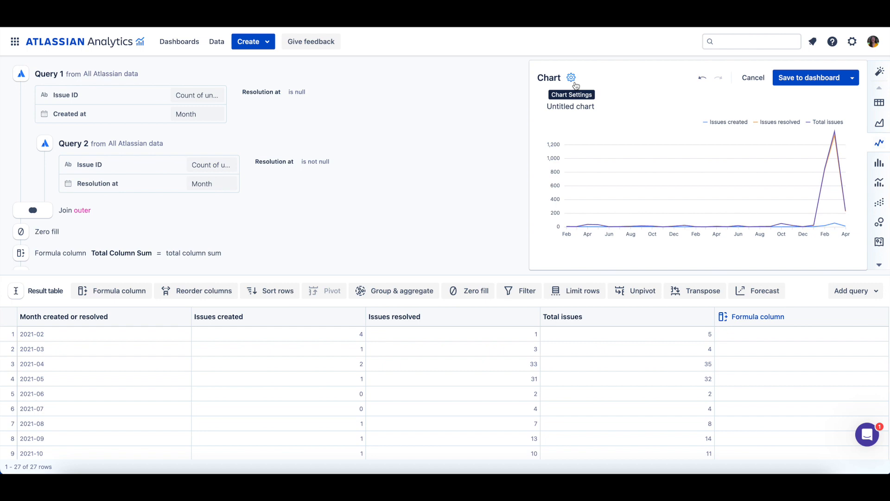
{"action": "left_click", "coordinate": [571, 77]}
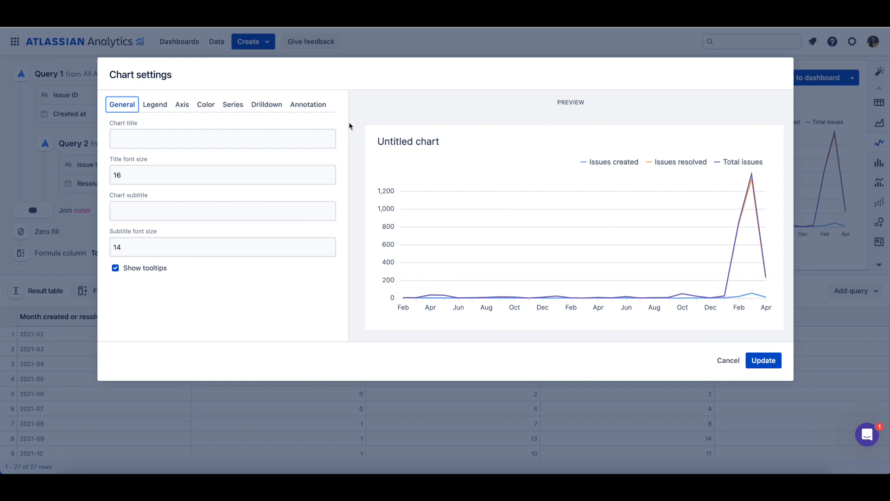
- Enter 'Issues created and resolved each month' as the chart title on the General tab
{"action": "left_click", "coordinate": [222, 138]}
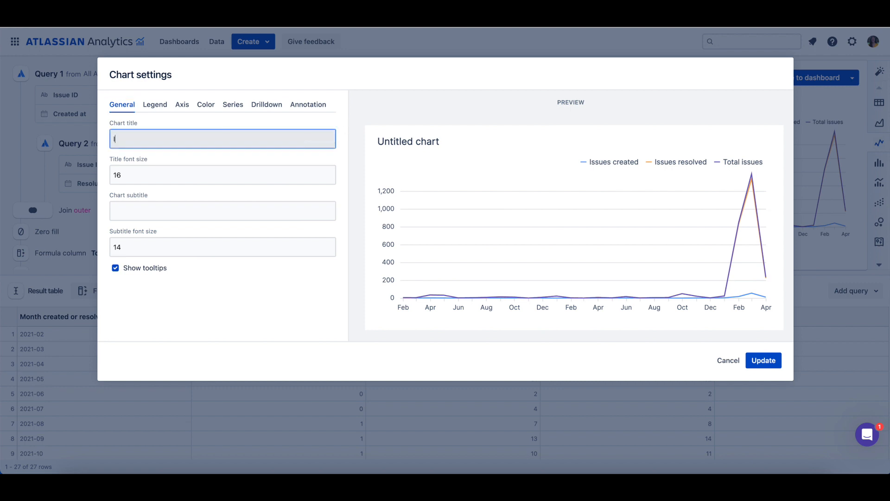
{"action": "type", "text": "Issues created"}
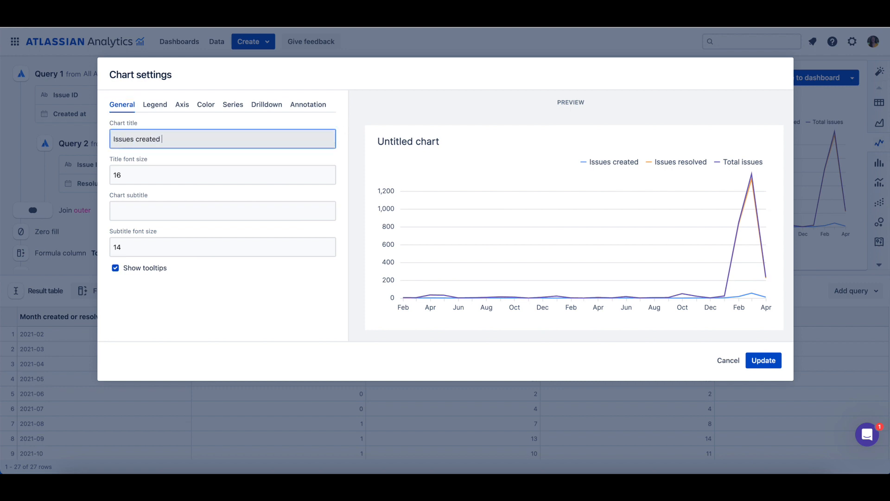
{"action": "type", "text": "and resolved each month"}
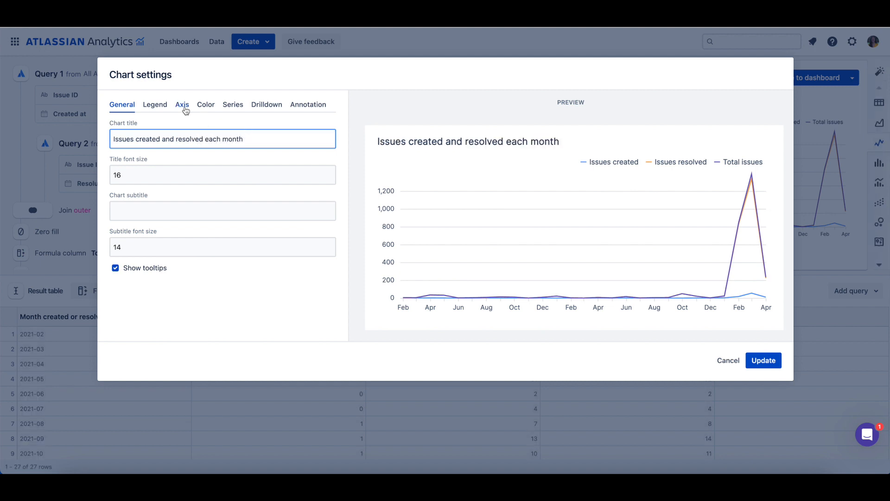
- On the Axis tab, set the X-axis title to 'Month' and the Y-axis title to 'Count of issues'
{"action": "left_click", "coordinate": [182, 105]}
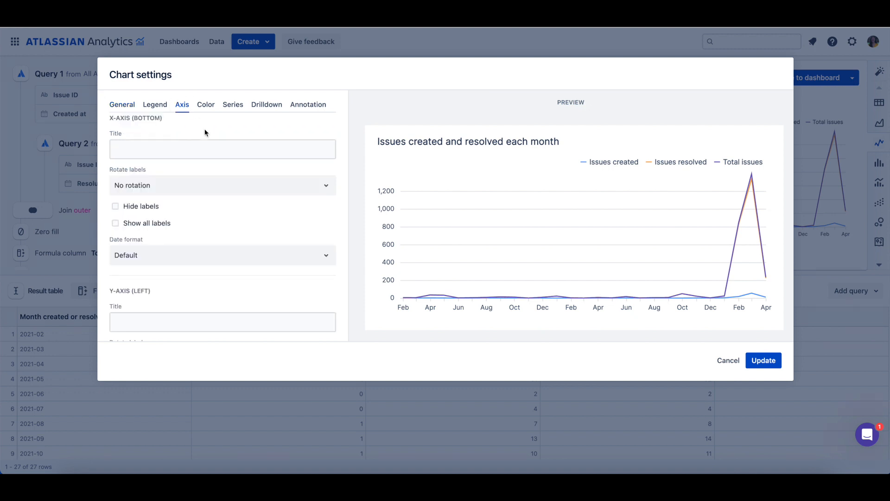
{"action": "left_click", "coordinate": [222, 148]}
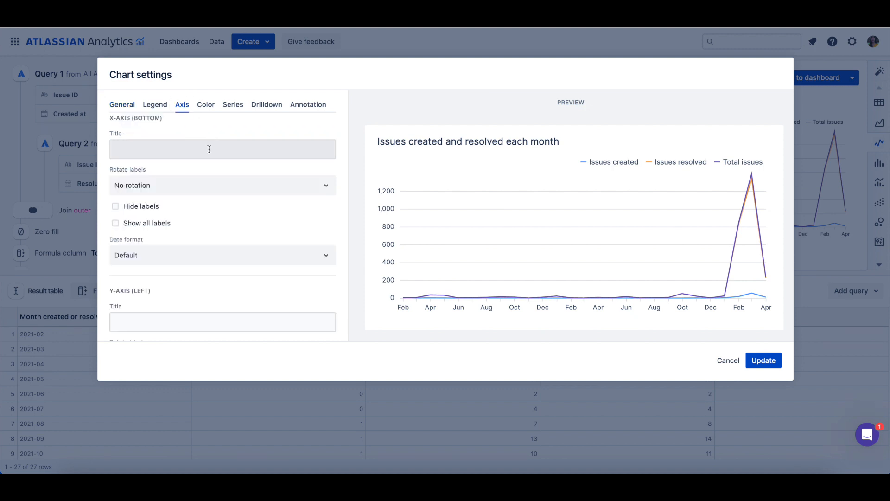
{"action": "type", "text": "Month"}
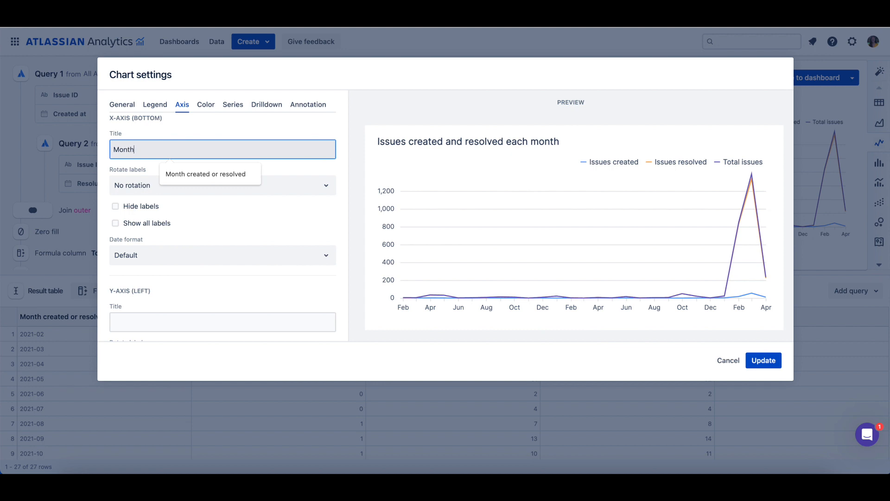
{"action": "type", "text": "Month"}
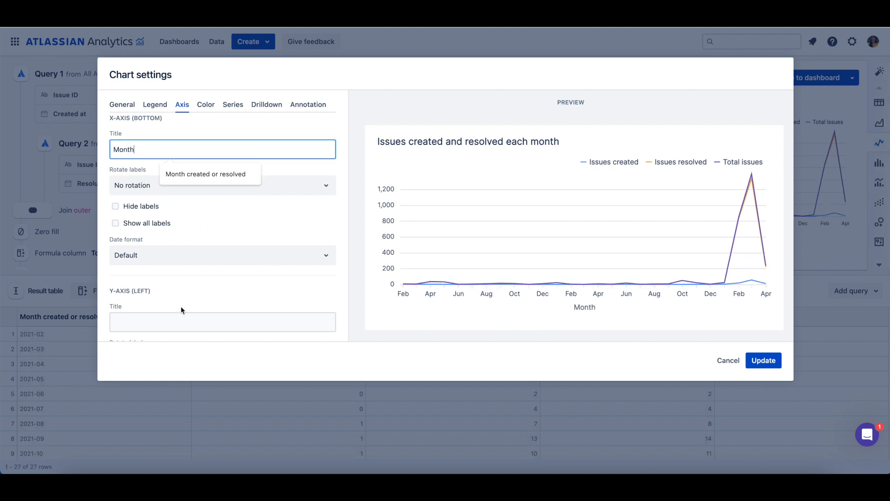
{"action": "left_click", "coordinate": [222, 321]}
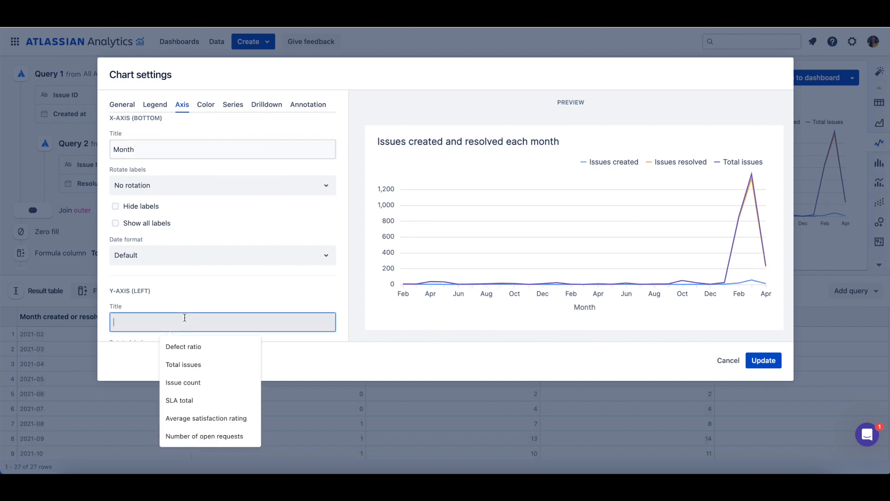
{"action": "type", "text": "Count of issues"}
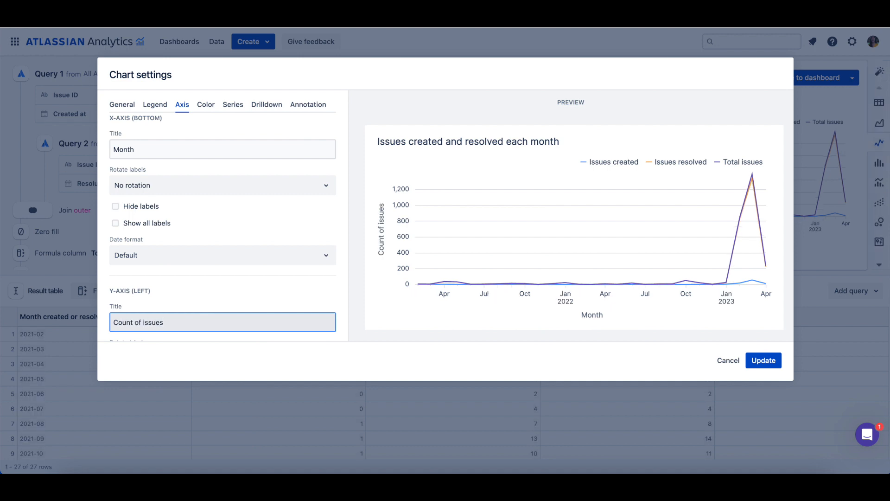
{"action": "left_click", "coordinate": [418, 359]}
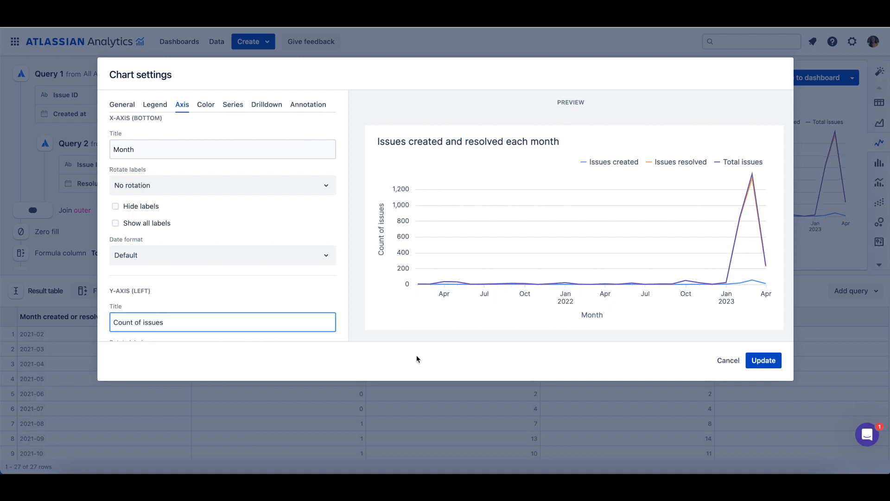
{"action": "mouse_move", "coordinate": [507, 327]}
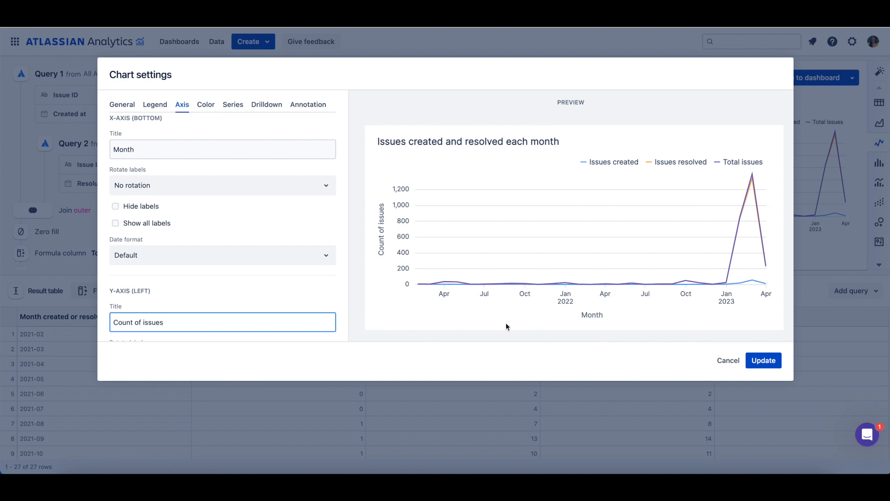
{"action": "mouse_move", "coordinate": [628, 355]}
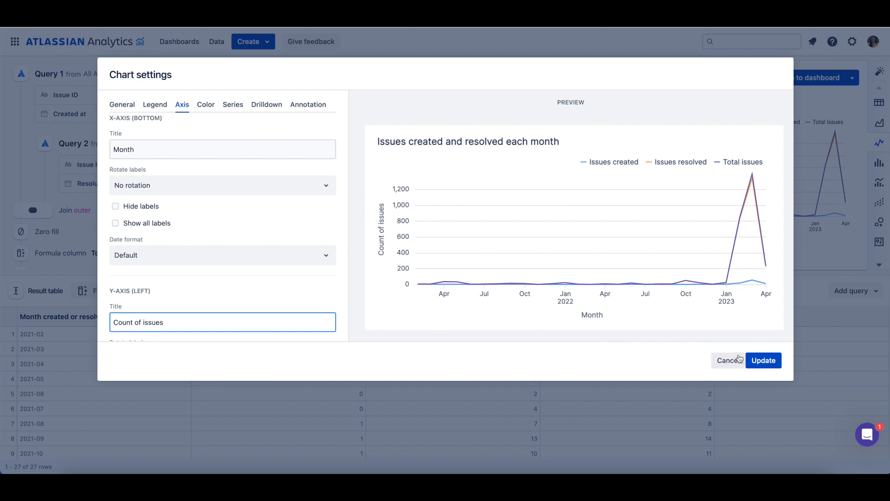
- Update the chart with the new labels and save it to the Demo dashboard
{"action": "left_click", "coordinate": [764, 360]}
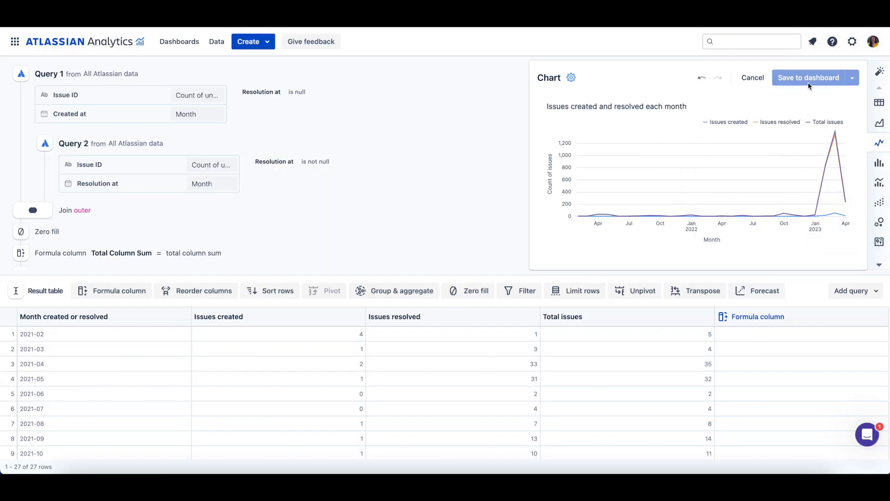
{"action": "left_click", "coordinate": [809, 77]}
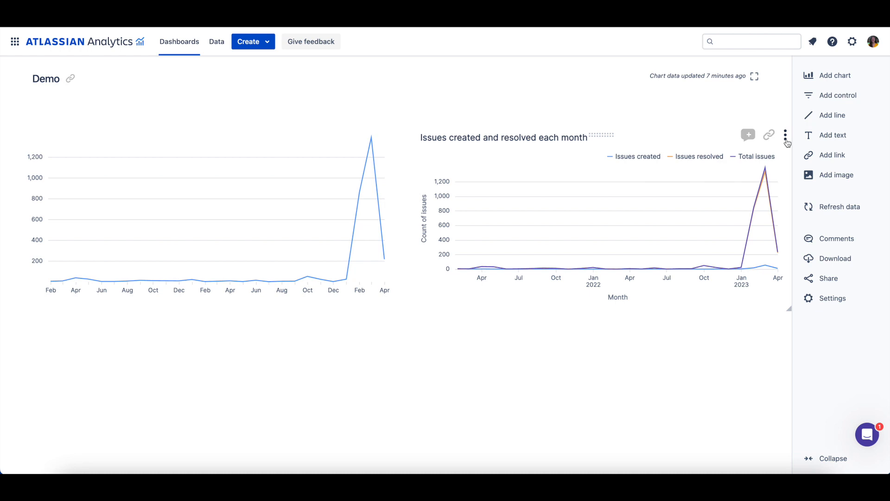
- Show the three-dot action menu for the saved chart on the Demo dashboard
{"action": "left_click", "coordinate": [785, 134]}
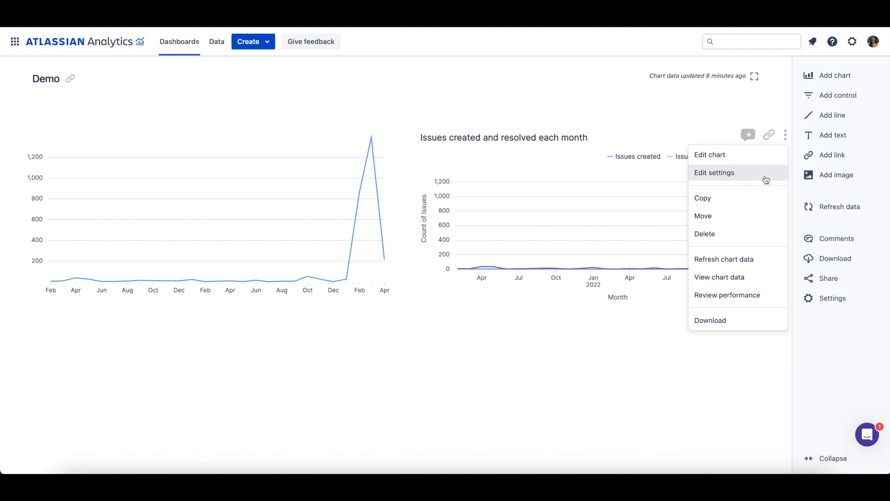
{"action": "mouse_move", "coordinate": [760, 202]}
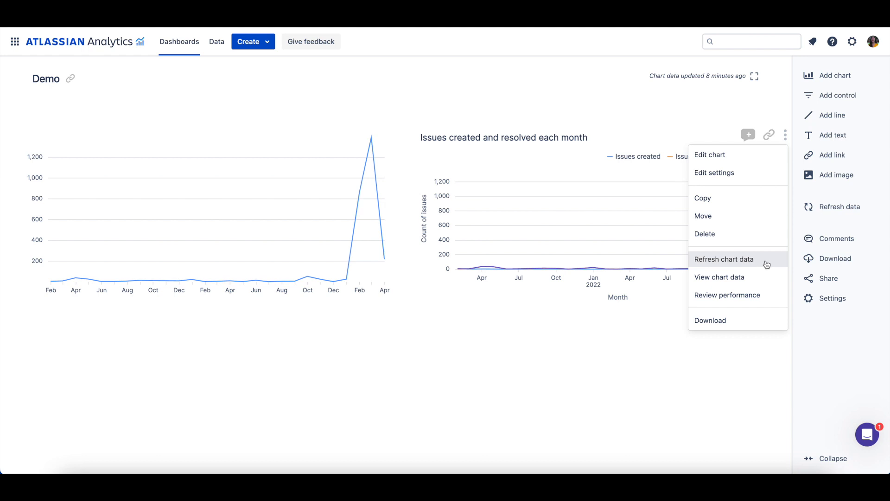
{"action": "mouse_move", "coordinate": [720, 277]}
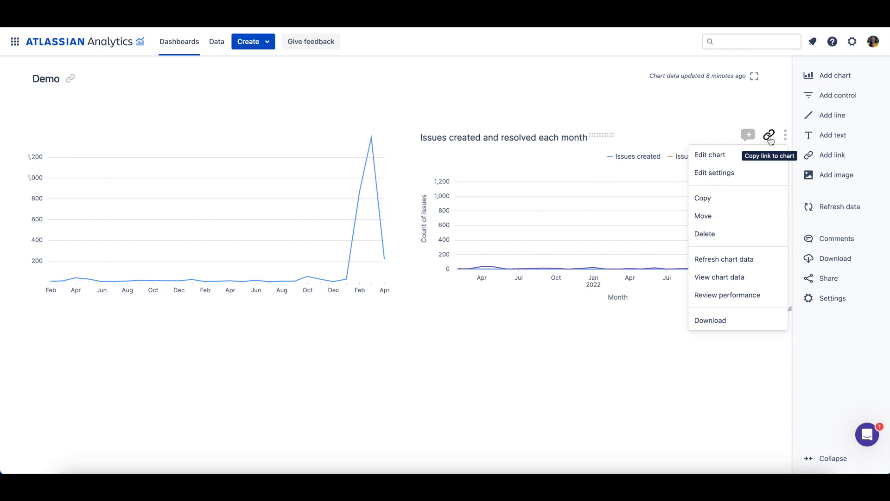
- Copy a link to the saved chart from its header
{"action": "left_click", "coordinate": [769, 135]}
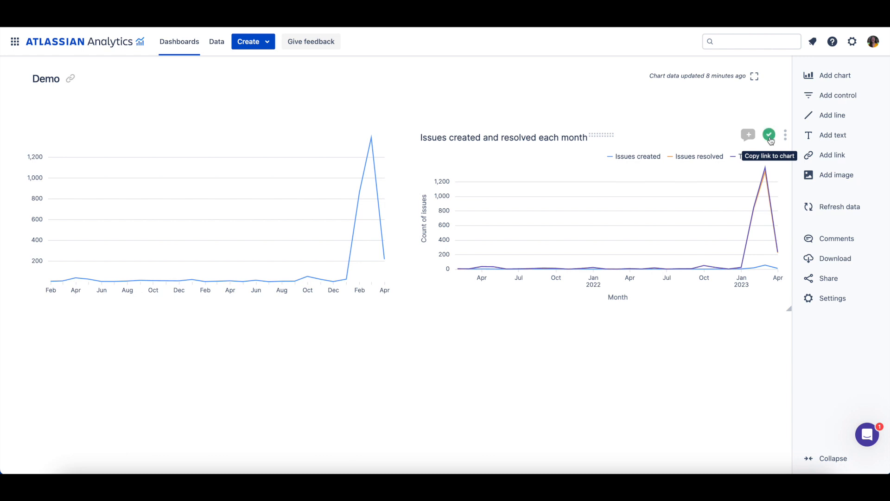